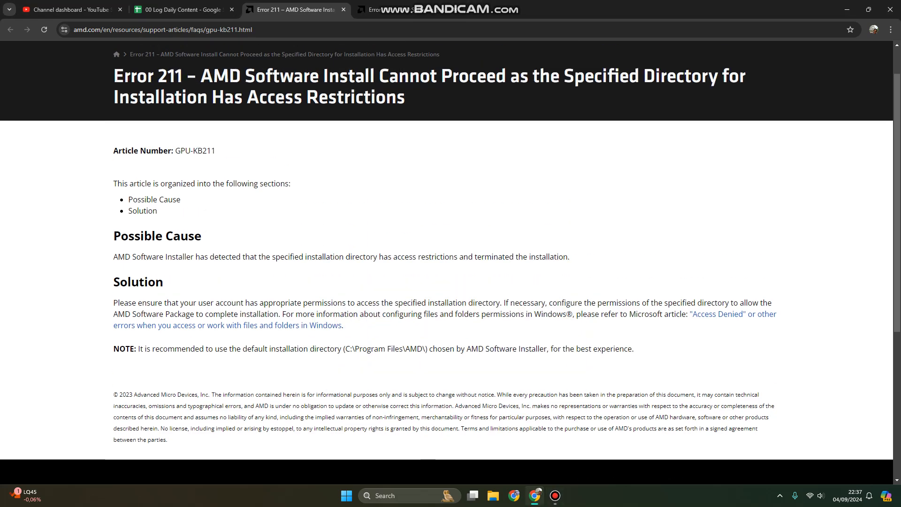
# Scroll to the article's NOTE and highlight the default path '(C:\Program Files\AMD\)'.
pyautogui.scroll(3)
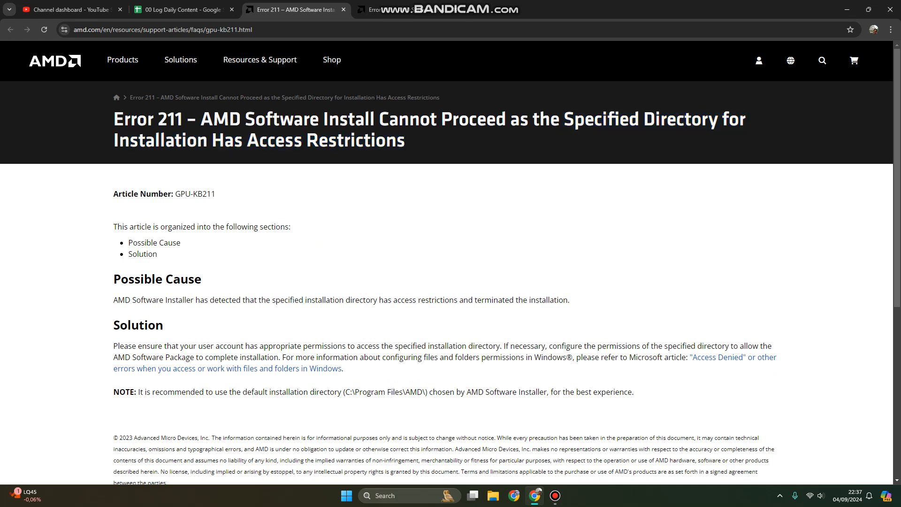
pyautogui.scroll(-3)
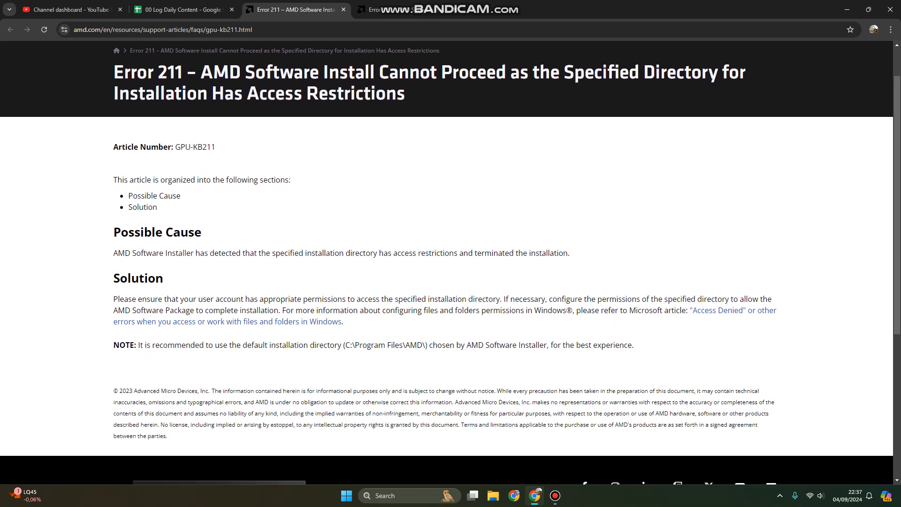
pyautogui.doubleClick(354, 93)
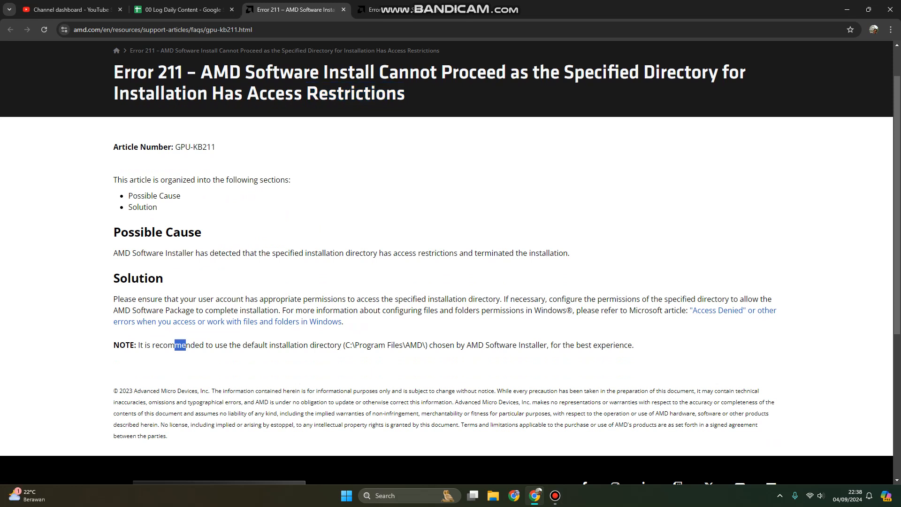
pyautogui.moveTo(190, 345); pyautogui.dragTo(340, 345)
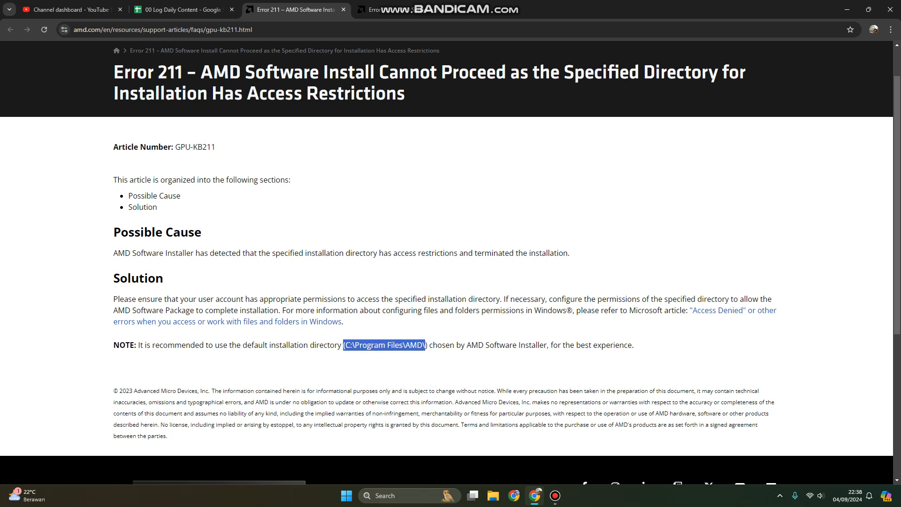
# Clear the path highlight and select the phrase 'default installation directory' in the NOTE.
pyautogui.click(351, 346)
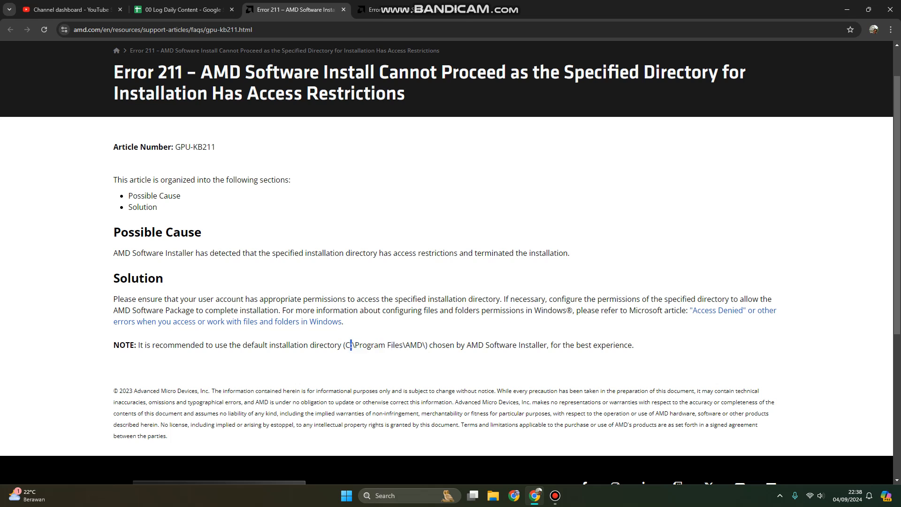
pyautogui.moveTo(350, 344); pyautogui.dragTo(425, 344)
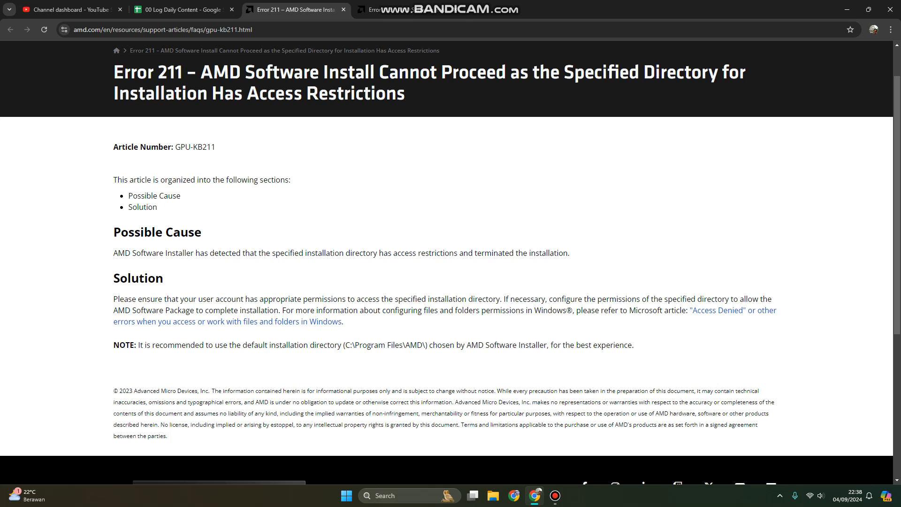
pyautogui.doubleClick(251, 346)
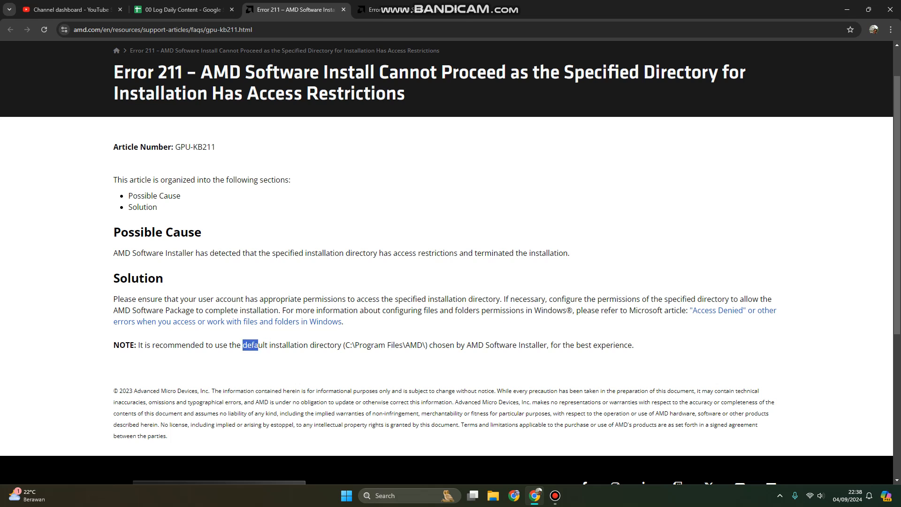
pyautogui.moveTo(244, 345); pyautogui.dragTo(338, 344)
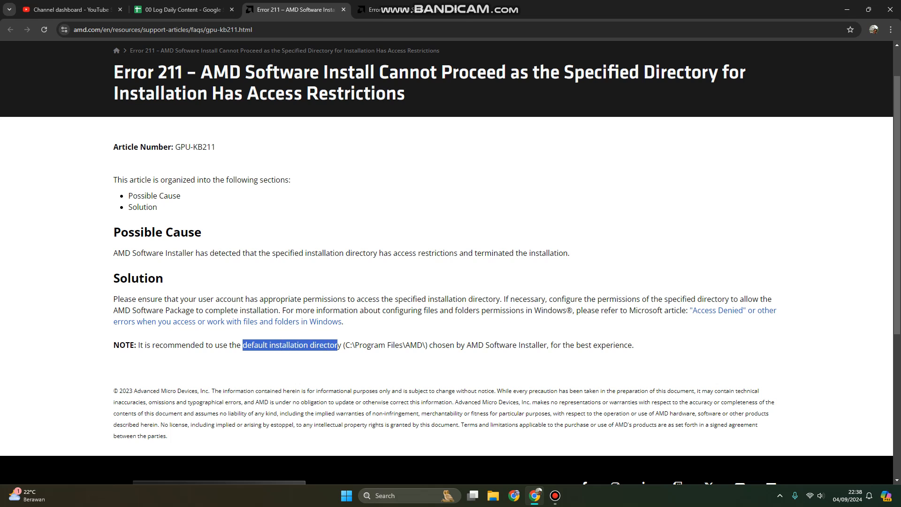
# Highlight the phrase 'chosen by AMD Software Installer' in the NOTE.
pyautogui.doubleClick(442, 345)
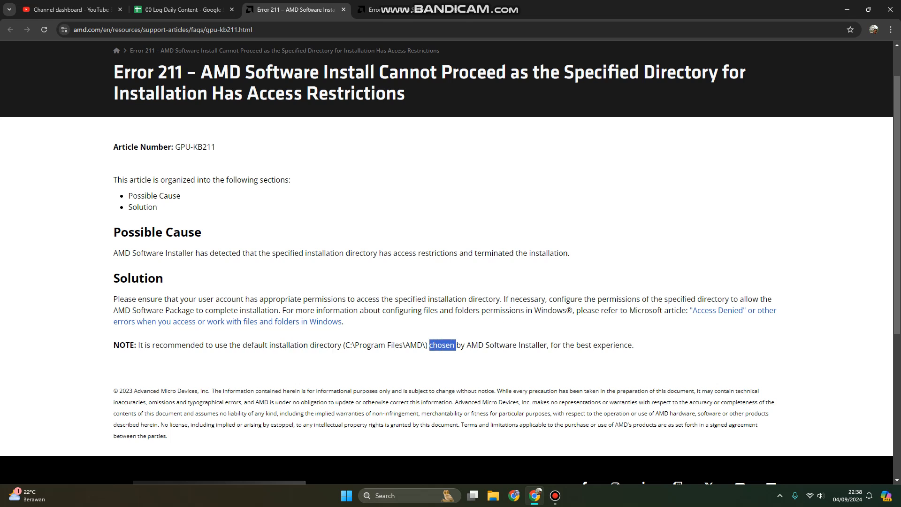
pyautogui.moveTo(430, 344); pyautogui.dragTo(535, 344)
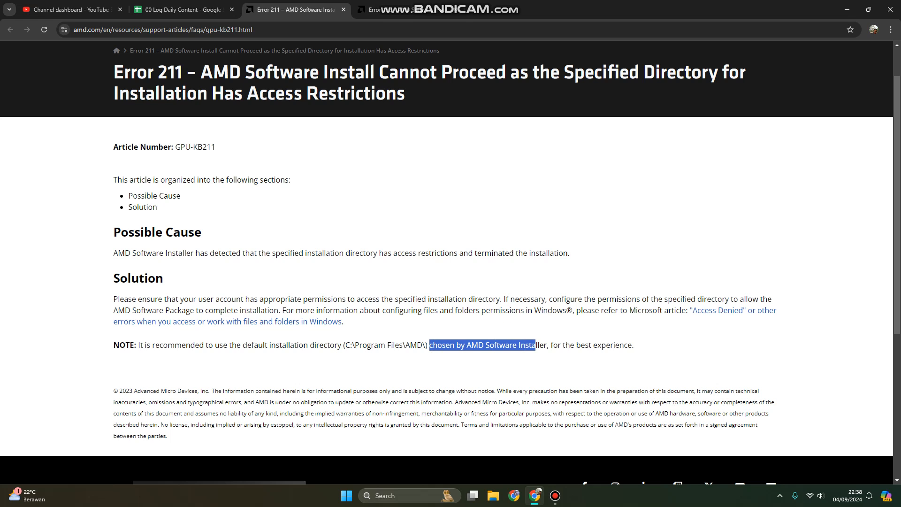